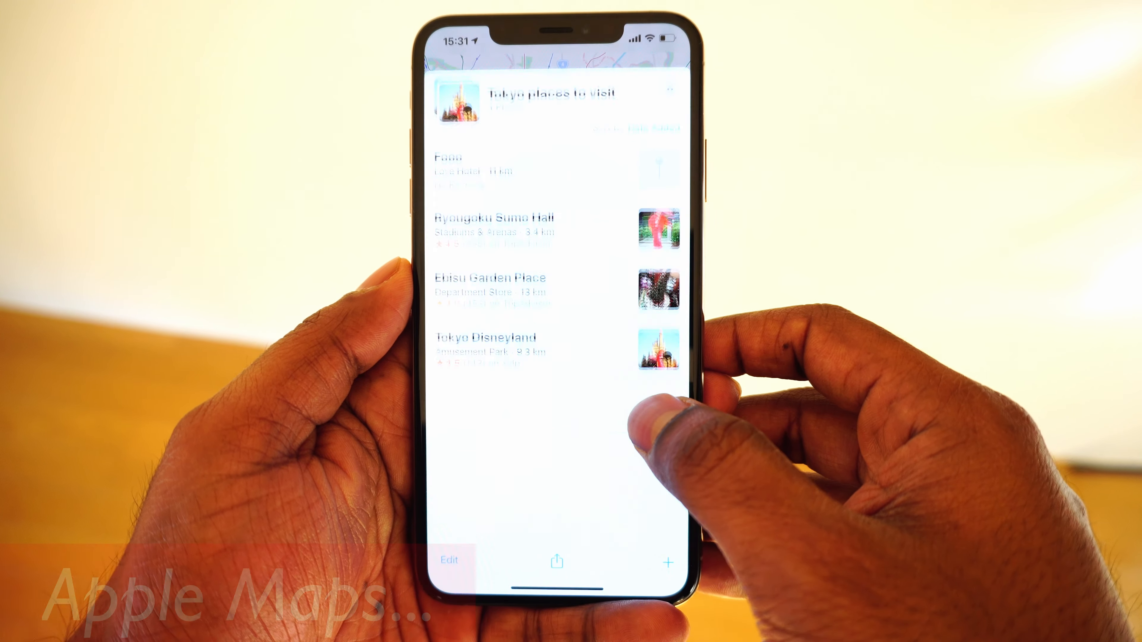
# Step: Hand off Ryogoku Sumo Hall from the iPhone's Tokyo list to Maps on the Mac
pyautogui.click(495, 218)
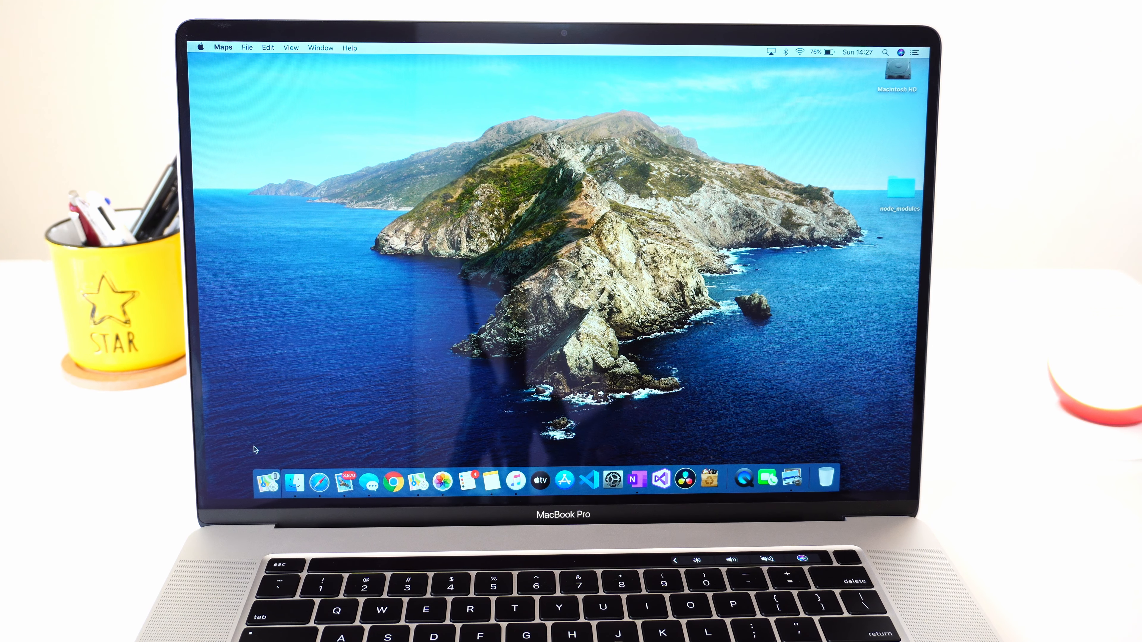
pyautogui.click(265, 481)
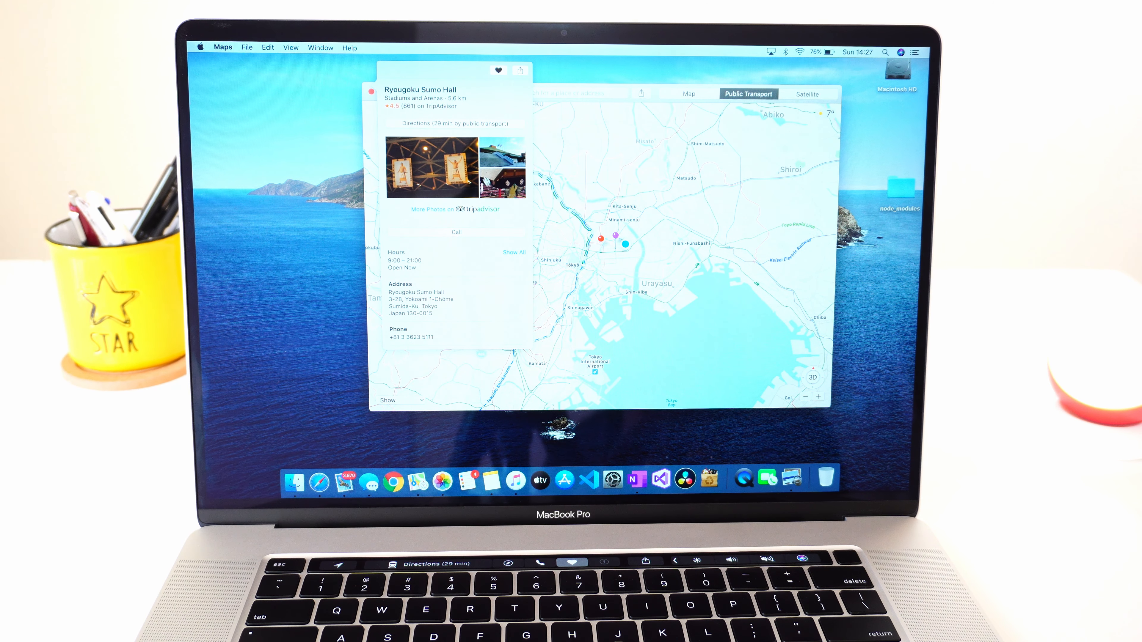
# Step: Search 'Tokyodome' on the Mac and choose Tokyo Dome from the suggestions
pyautogui.write('Tokyodome')
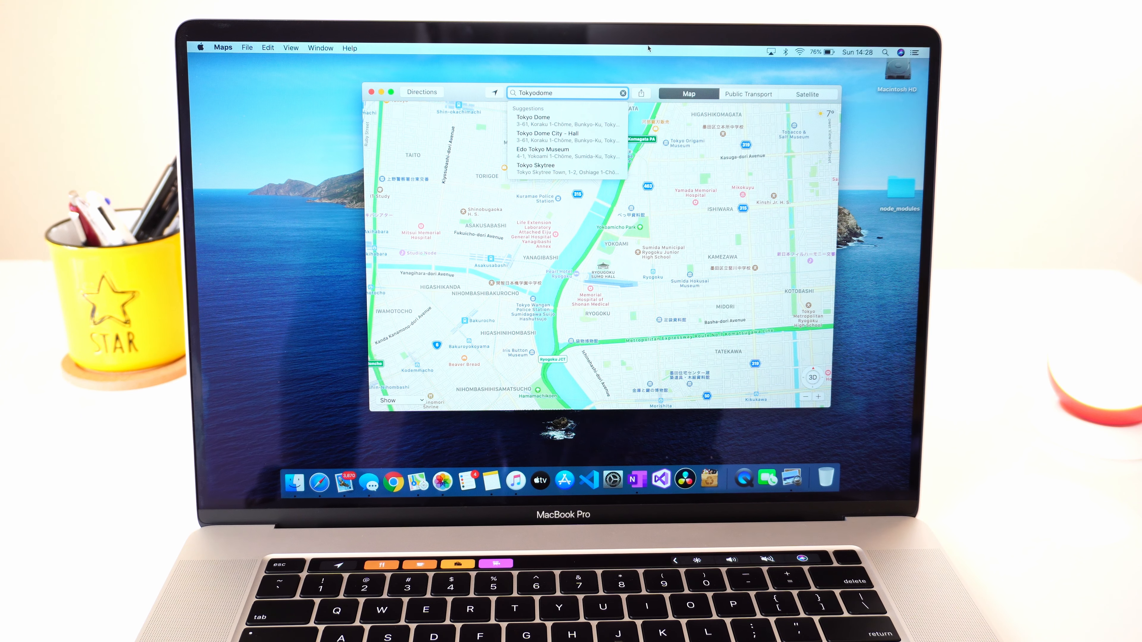
pyautogui.click(533, 117)
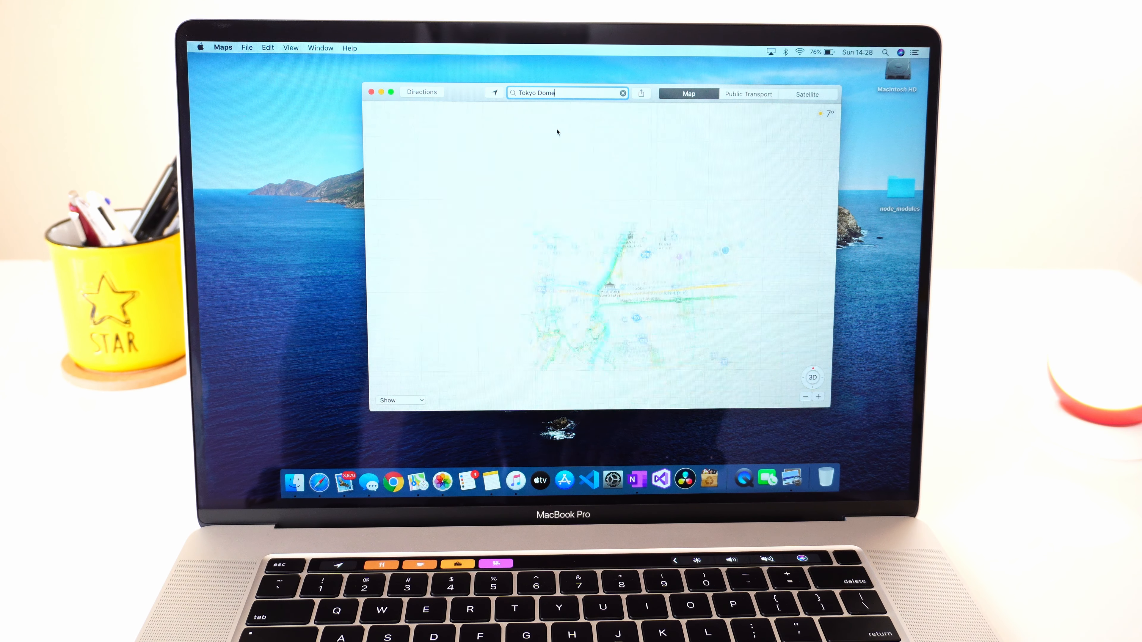